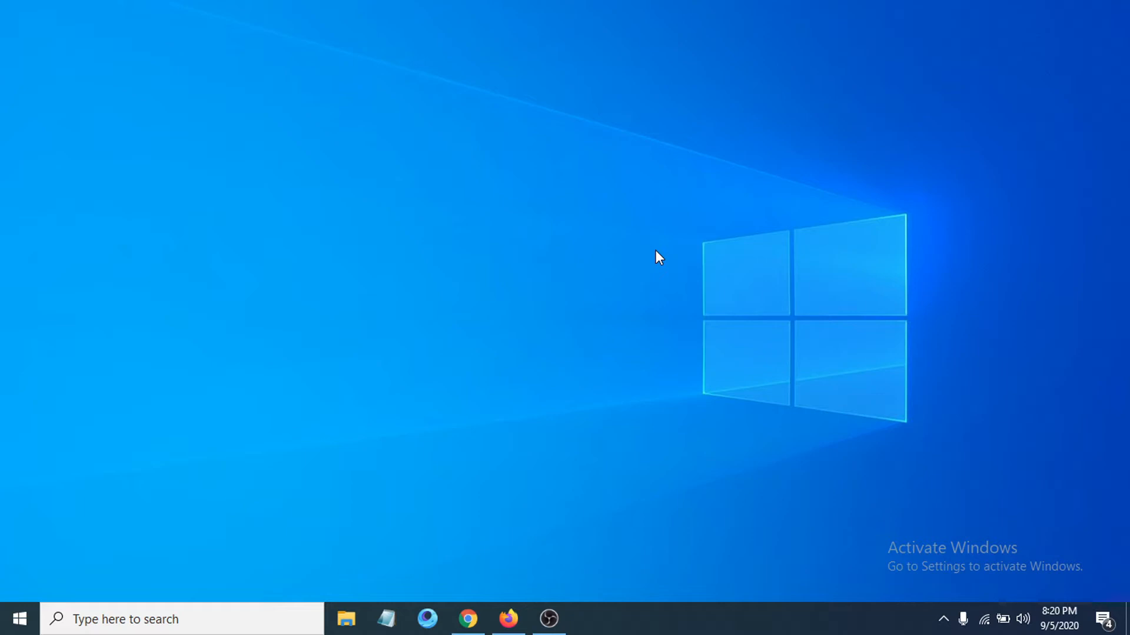
mouse_move(685, 505)
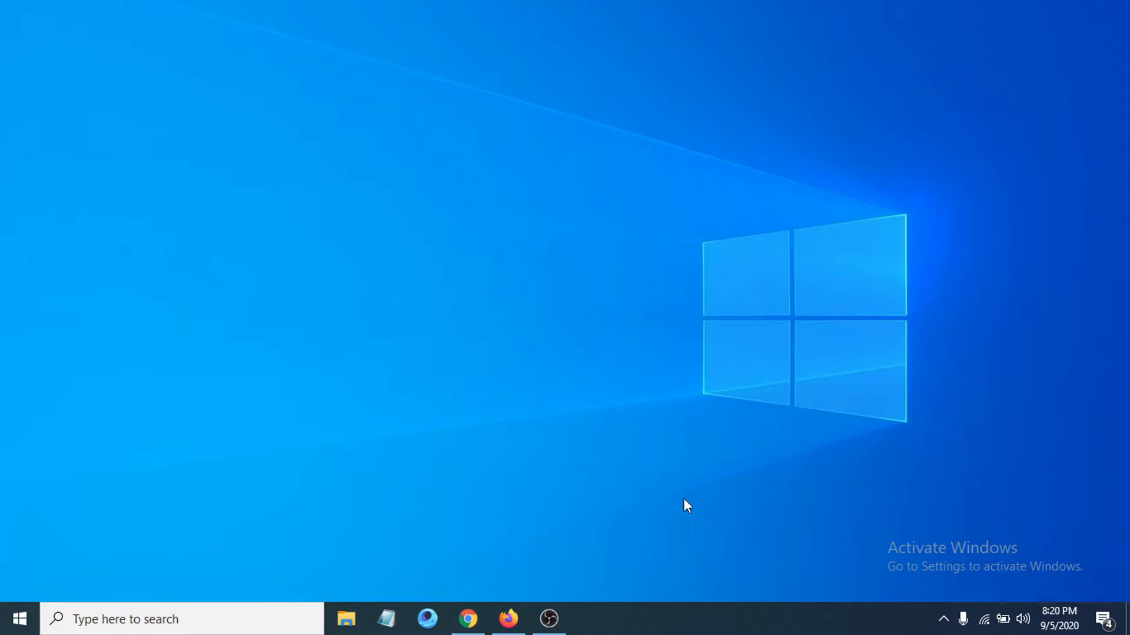
mouse_move(693, 629)
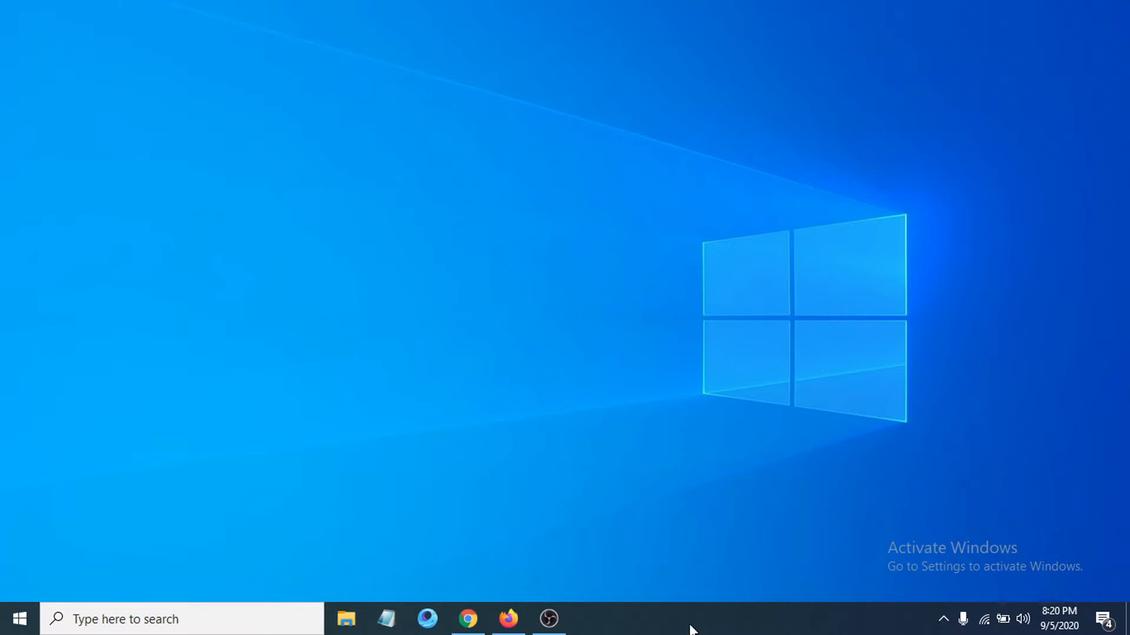
Launch Task Manager from the taskbar's right-click menu
right_click(692, 619)
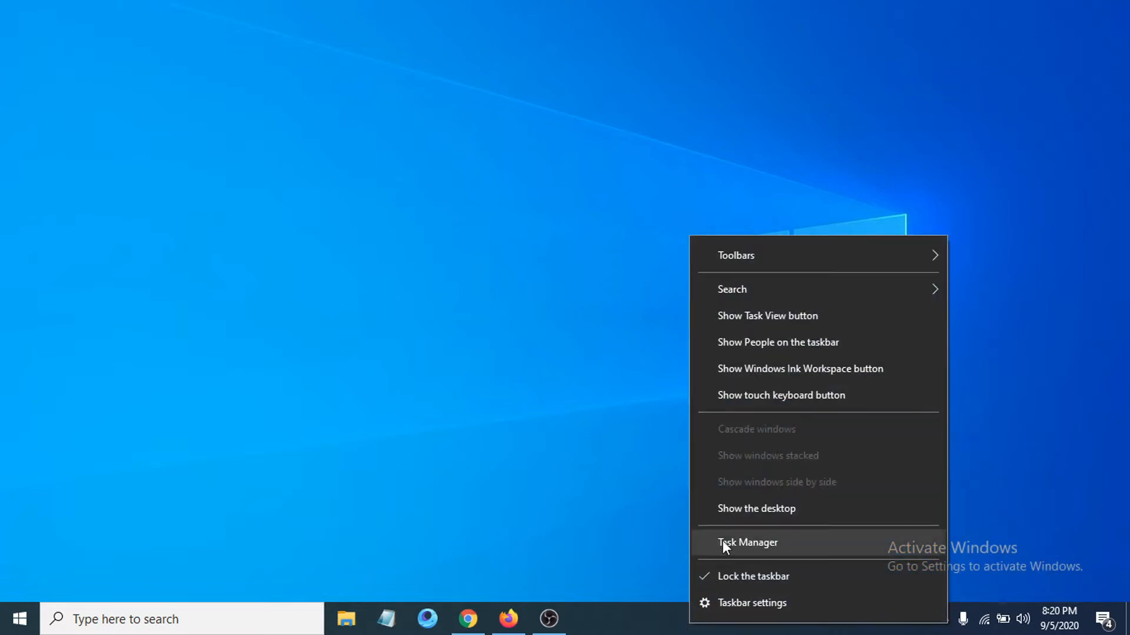
left_click(747, 543)
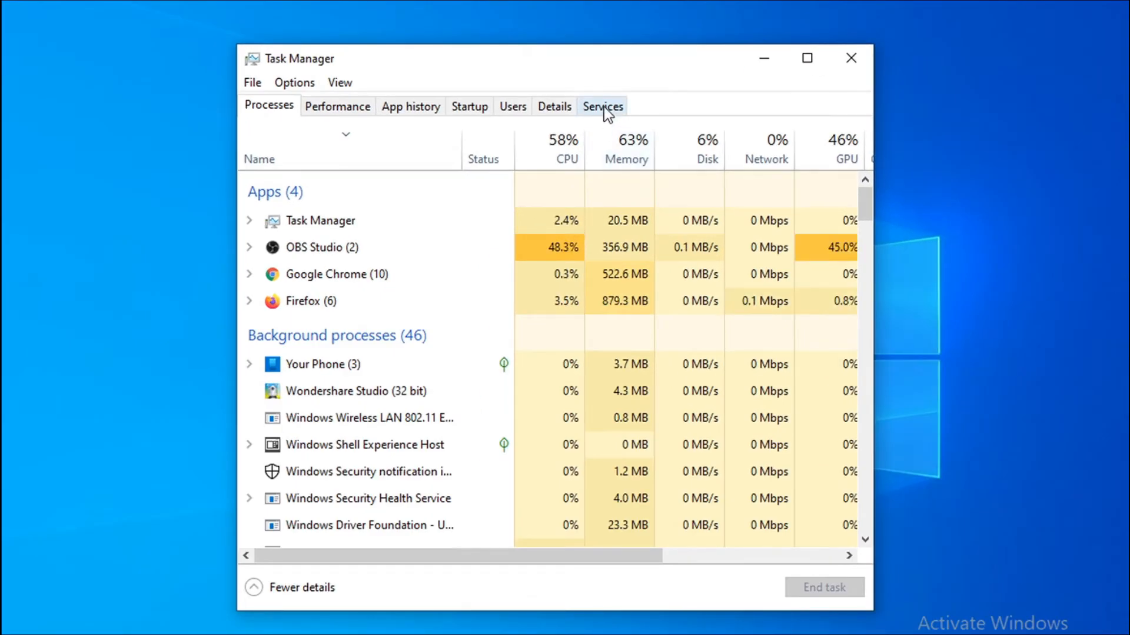
Browse Task Manager's Services list and bring up the stopped VSS service's actions
left_click(603, 106)
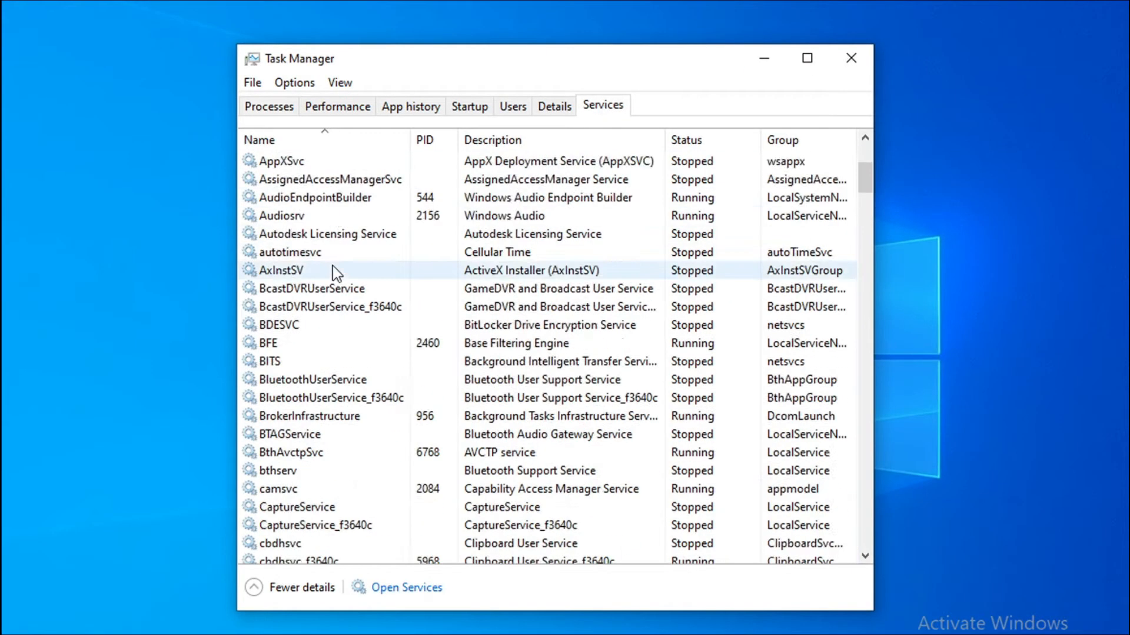
scroll("down", 3)
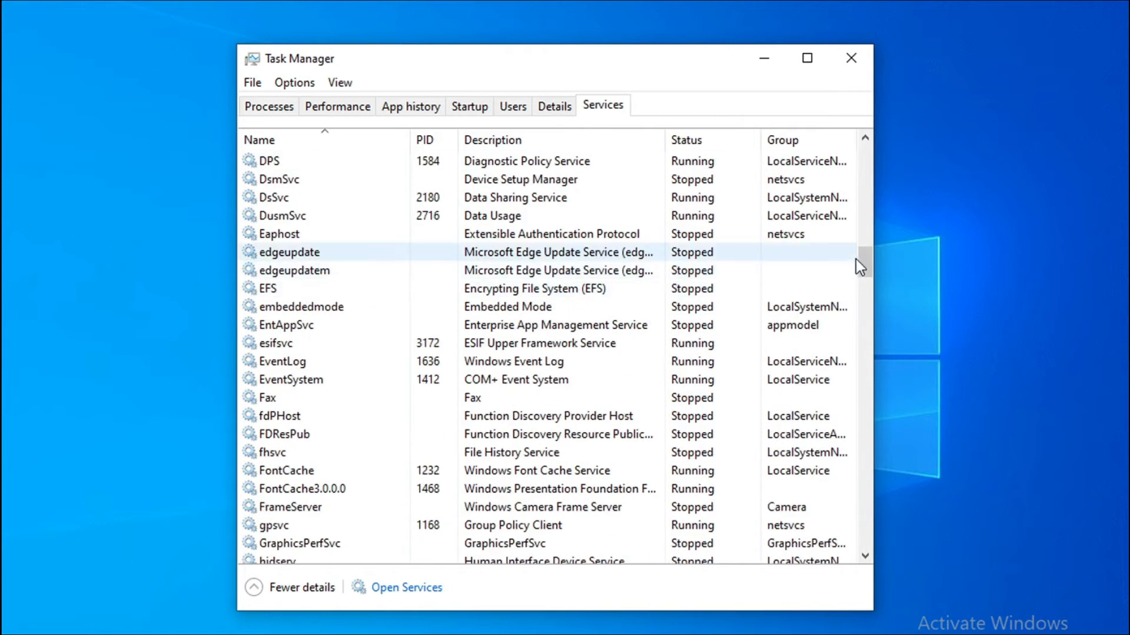
scroll("down", 3)
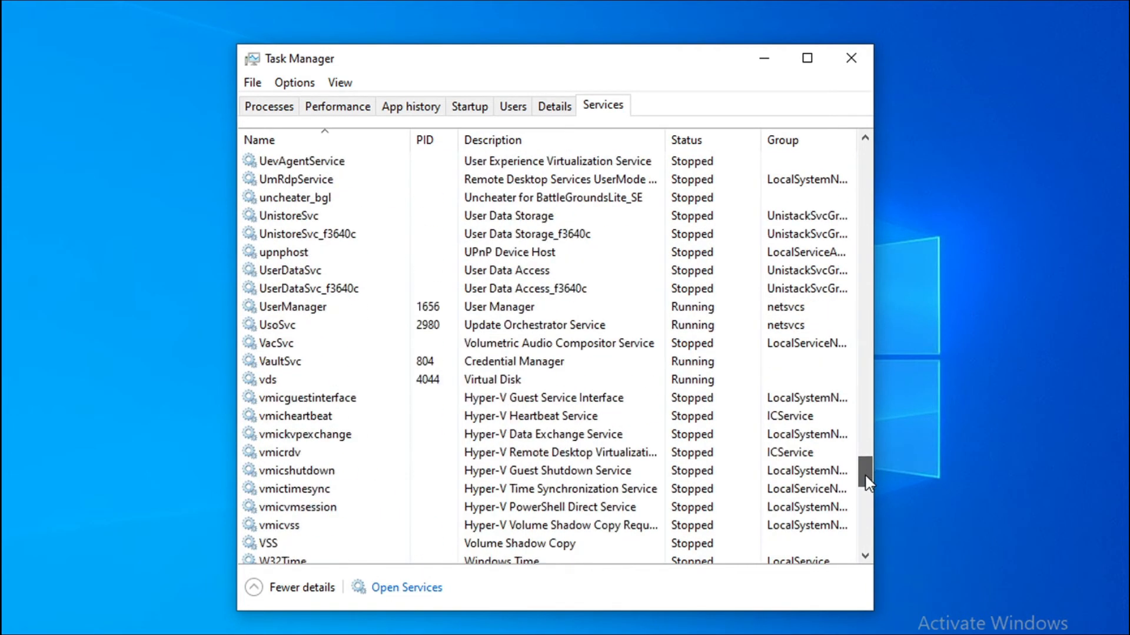
scroll("down", 3)
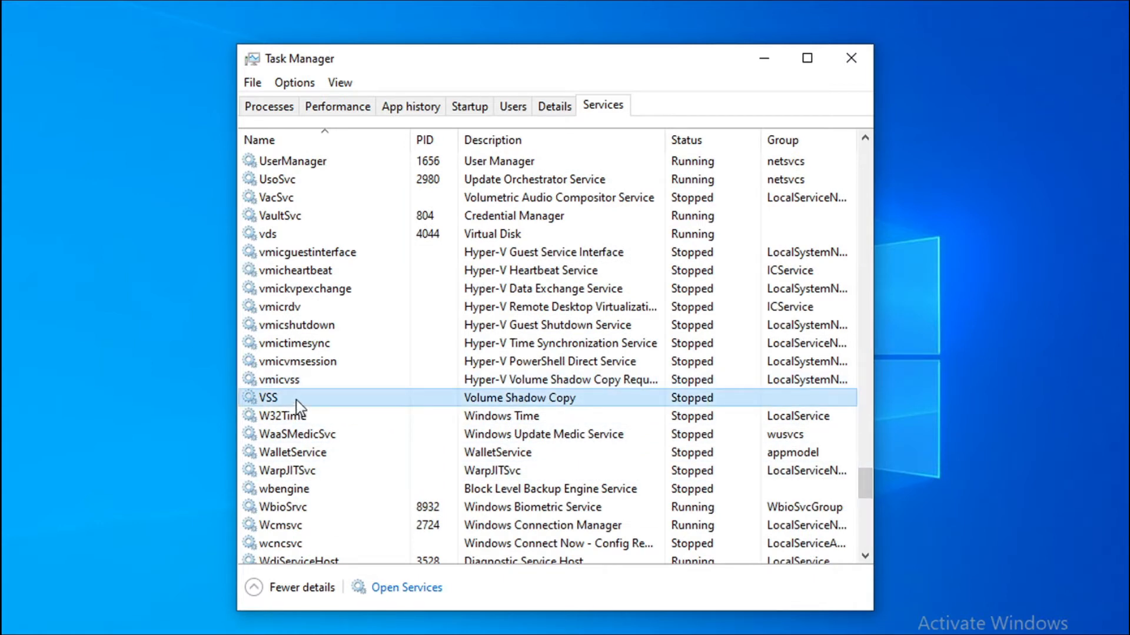
right_click(265, 397)
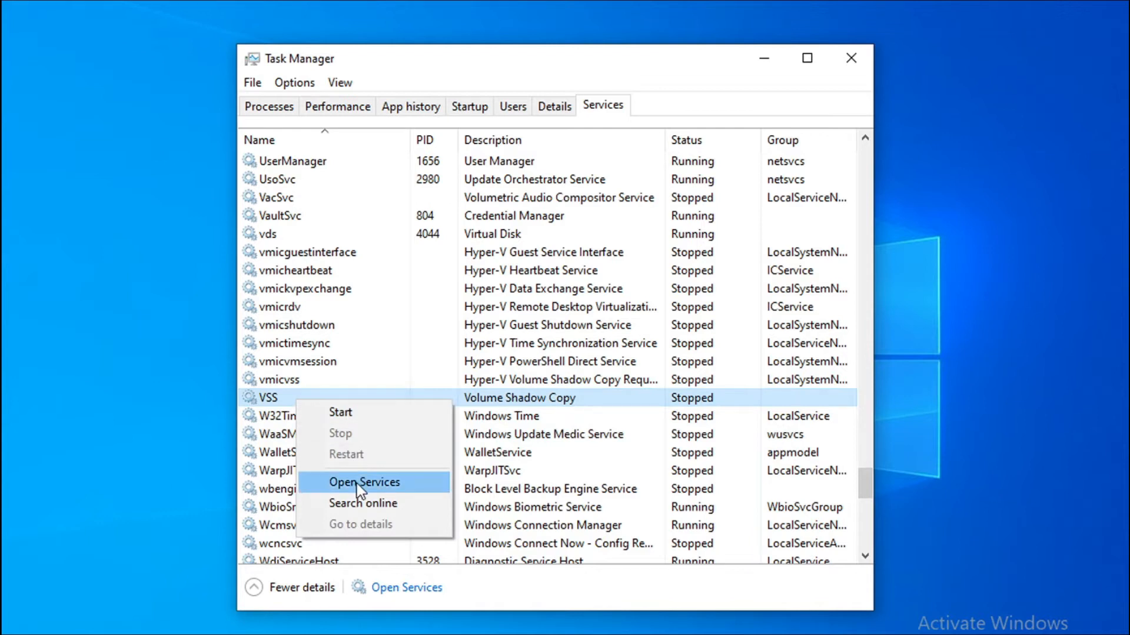
mouse_move(367, 490)
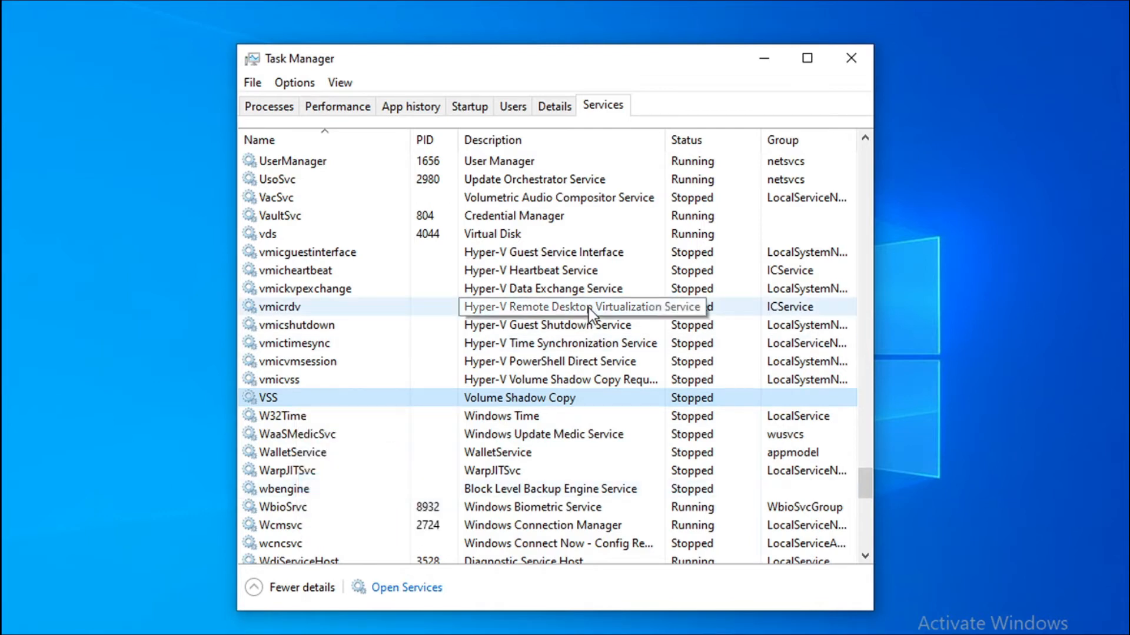
Open the Services console and select Print Spooler to view its description
left_click(405, 588)
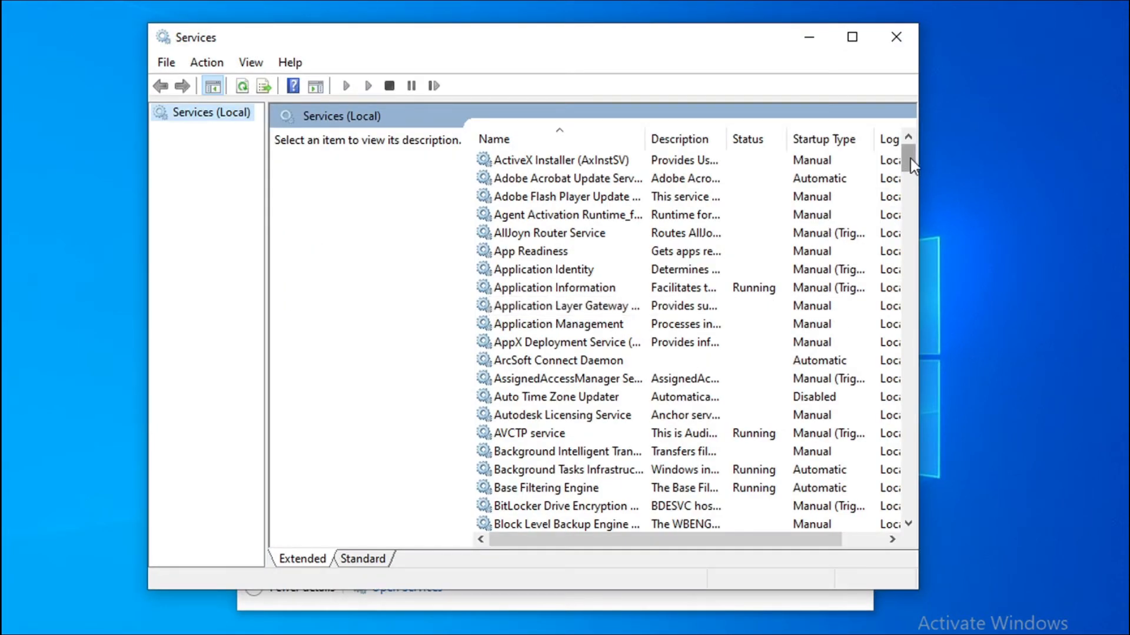
scroll("down", 3)
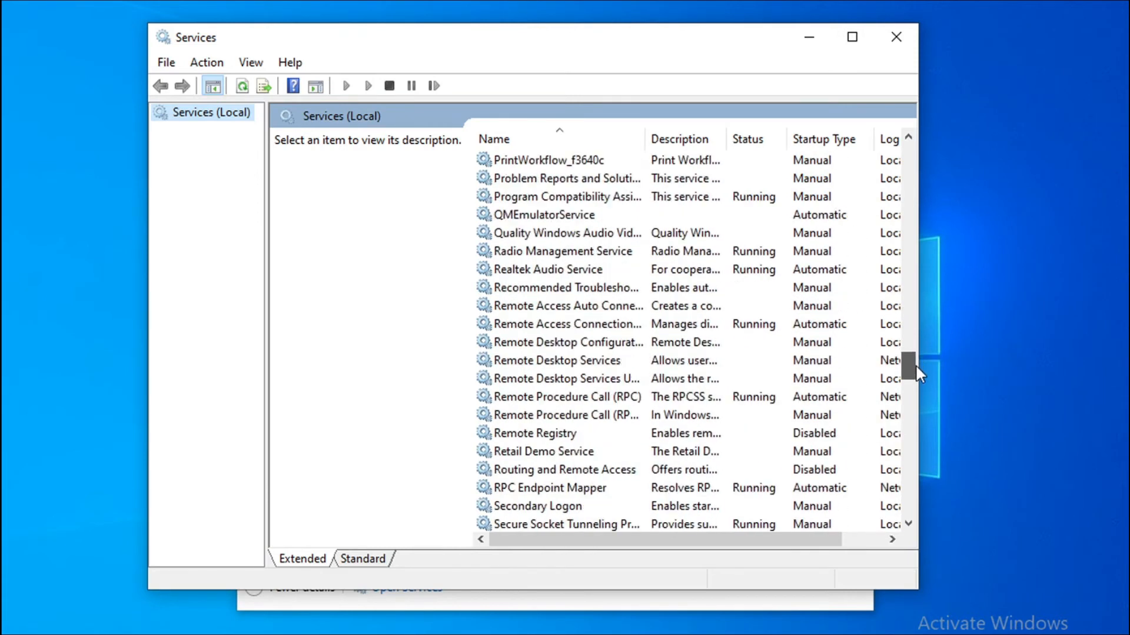
scroll("down", 3)
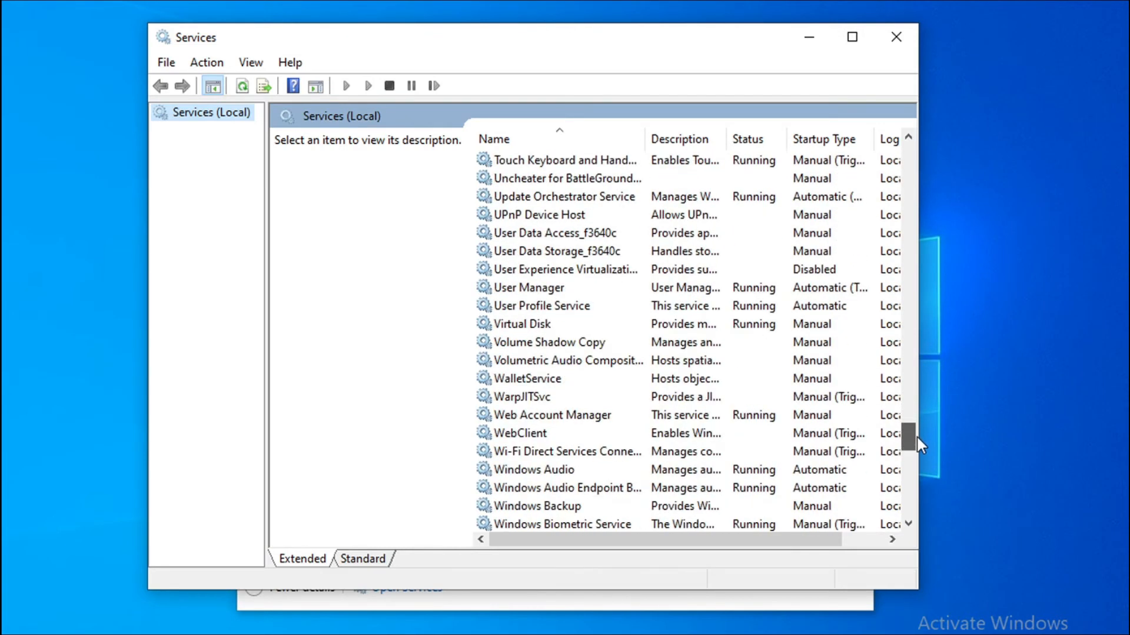
scroll("up", 3)
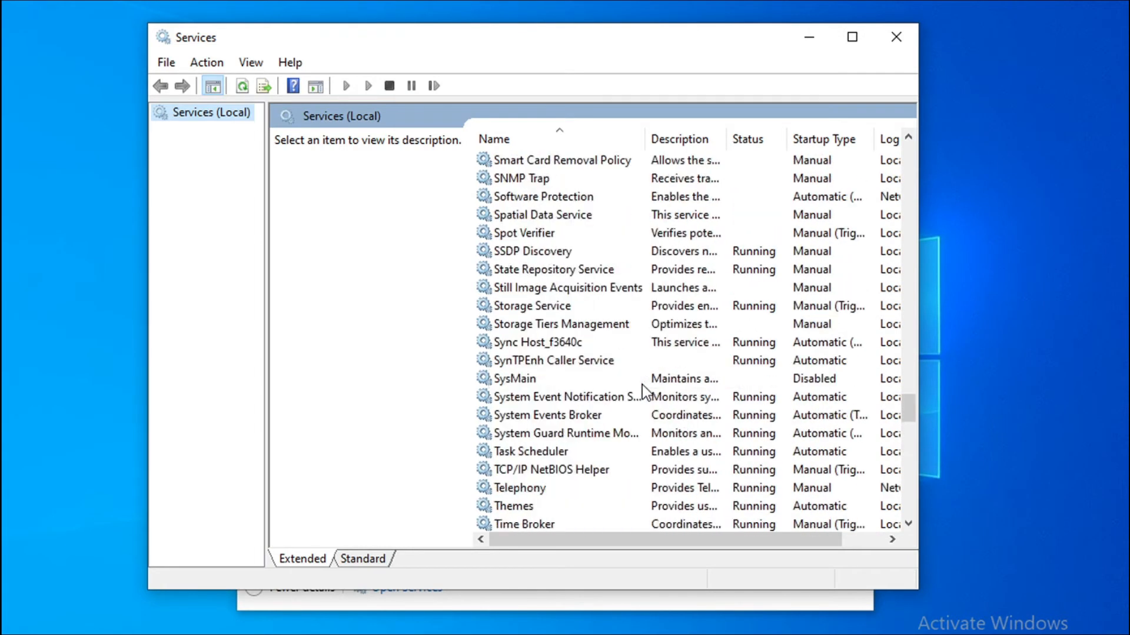
scroll("up", 3)
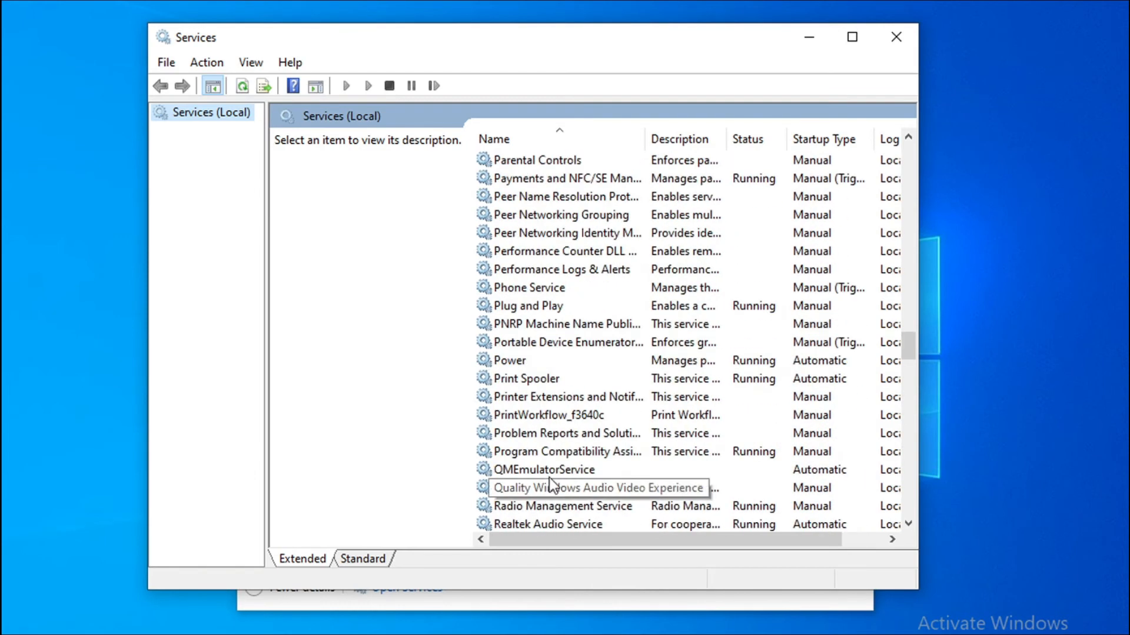
mouse_move(522, 381)
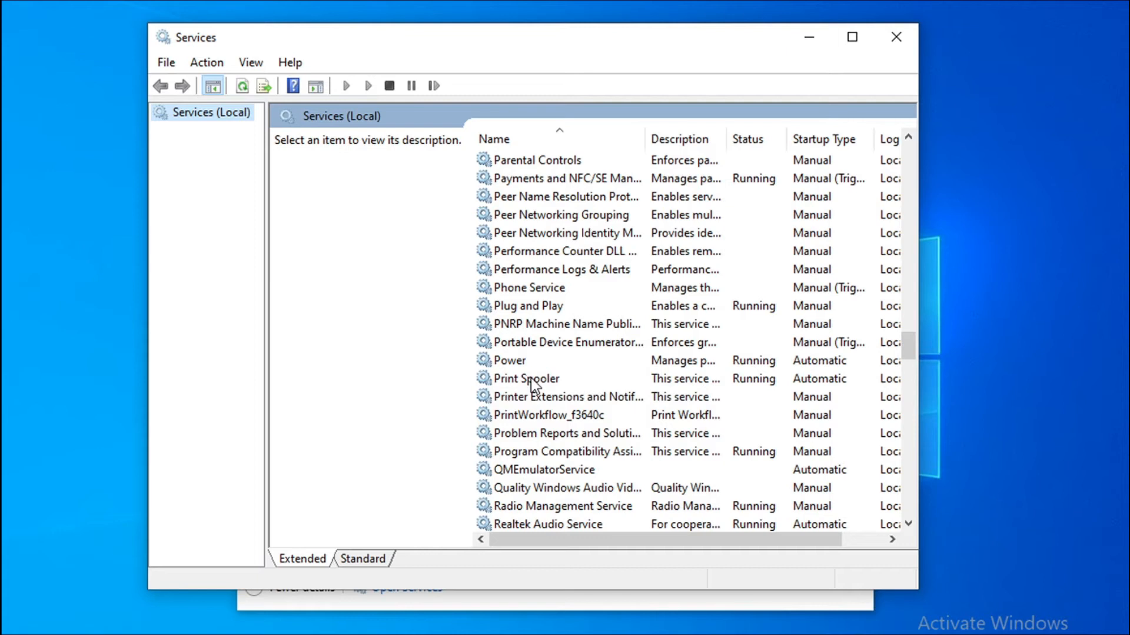
left_click(526, 379)
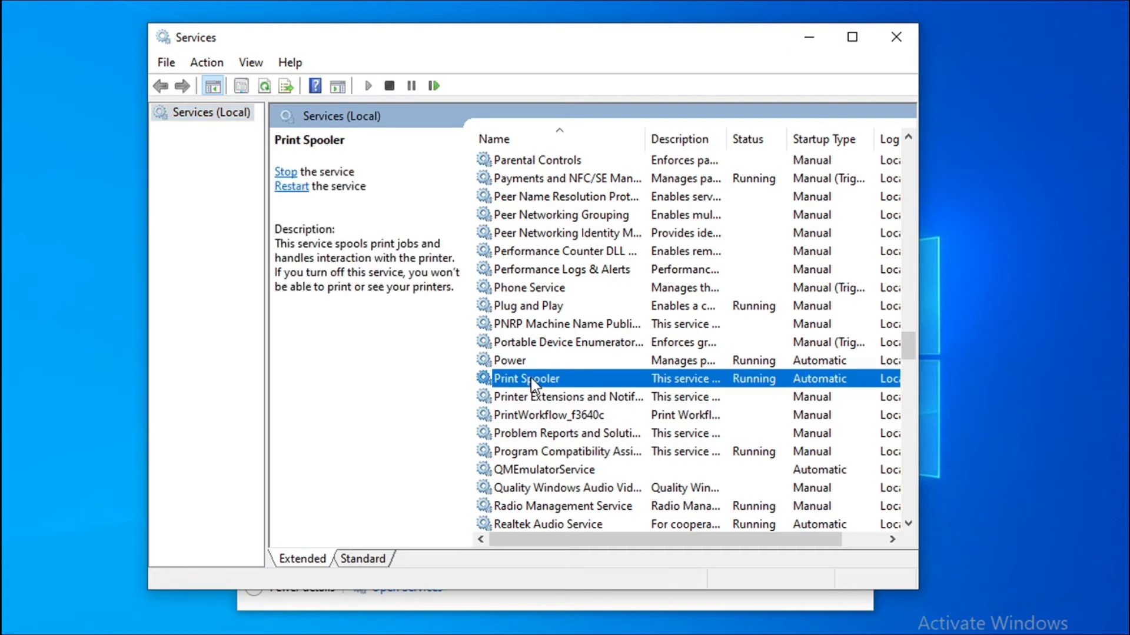
Change Print Spooler's startup type from Automatic to Manual and confirm
right_click(526, 378)
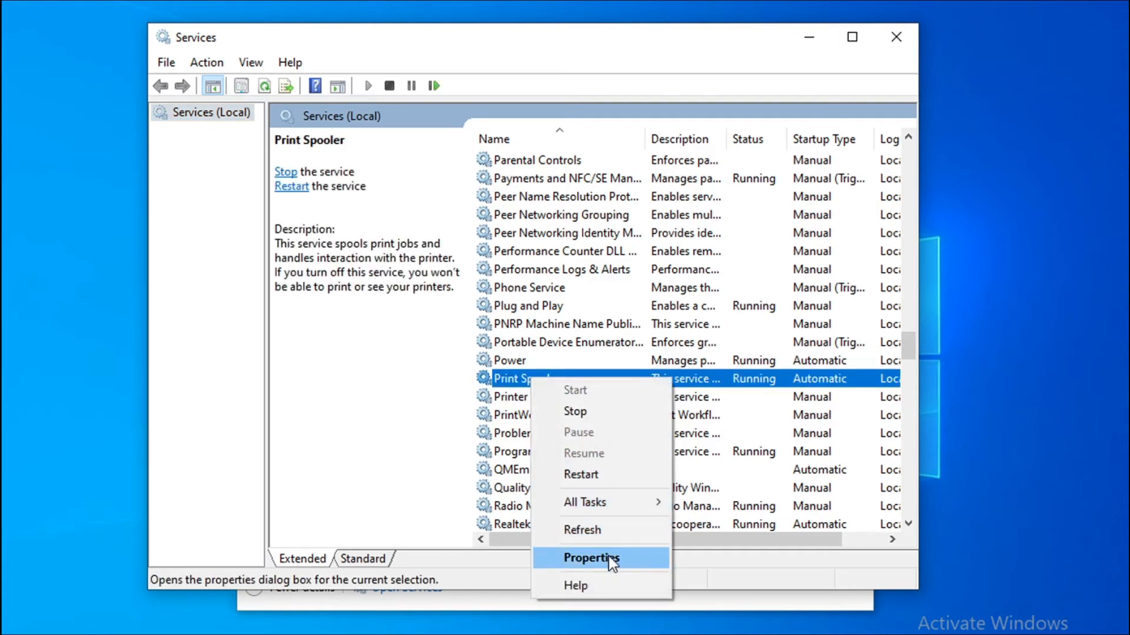
left_click(590, 558)
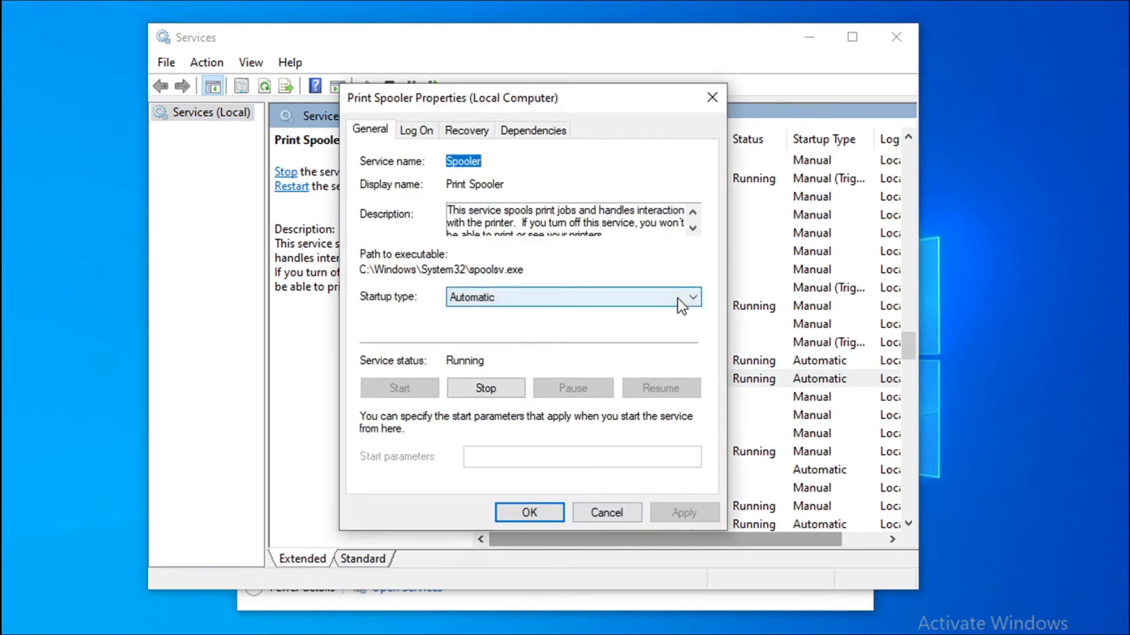
left_click(689, 296)
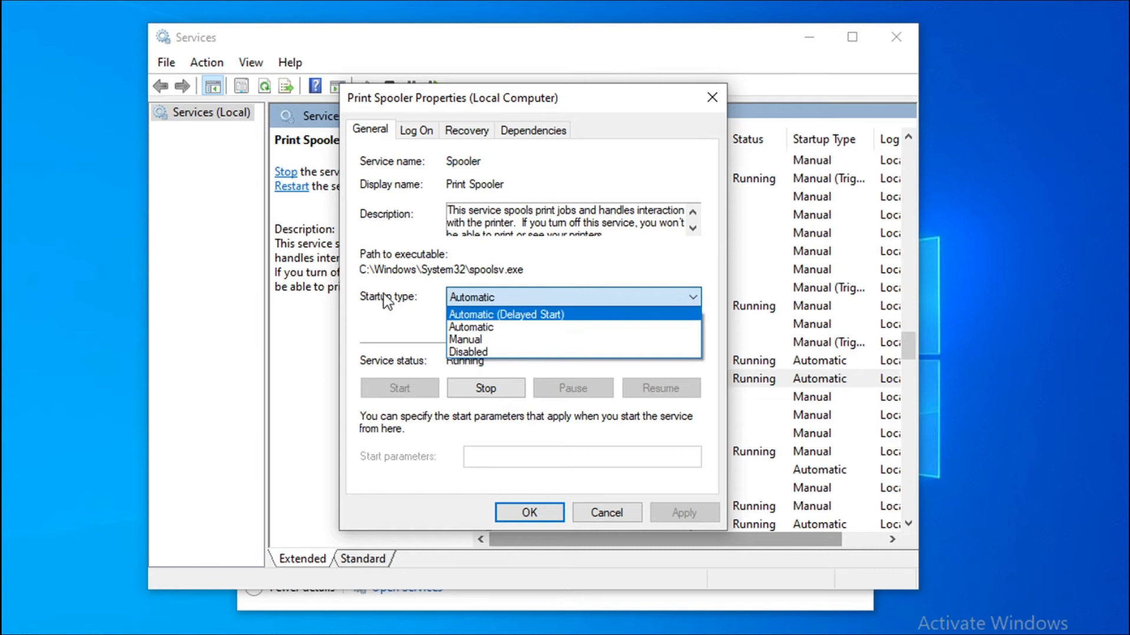
mouse_move(513, 339)
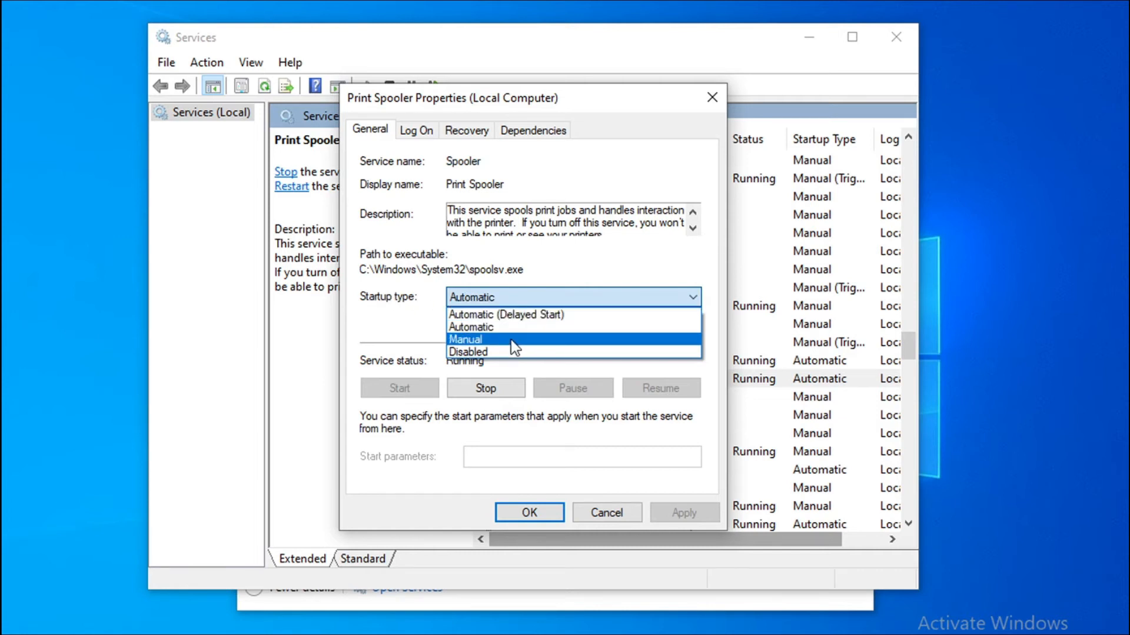
left_click(465, 339)
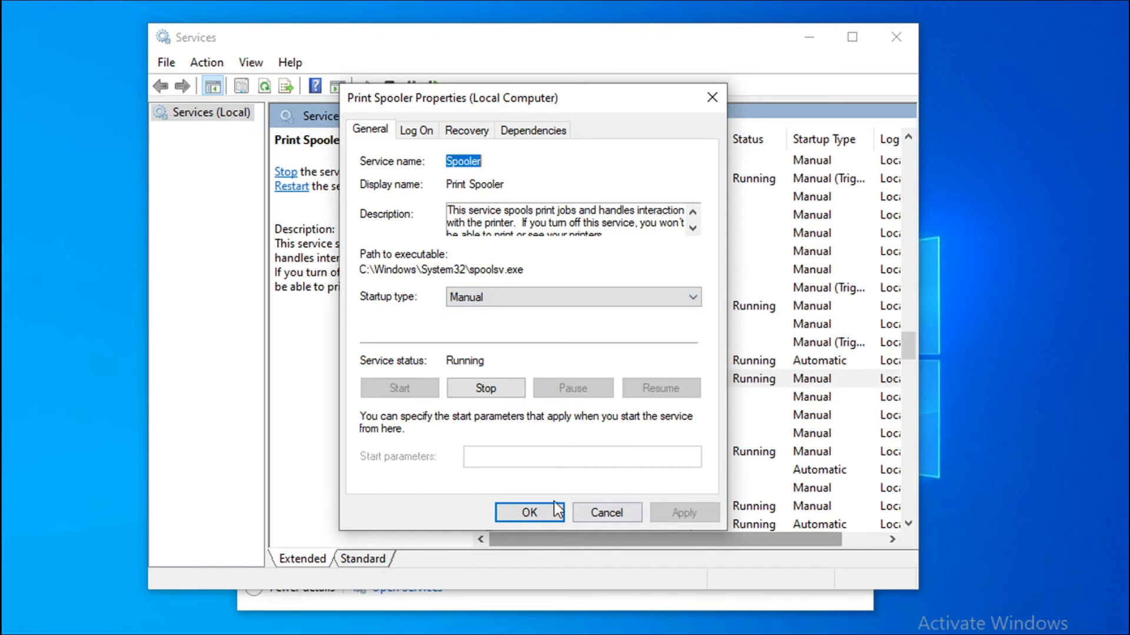
left_click(529, 512)
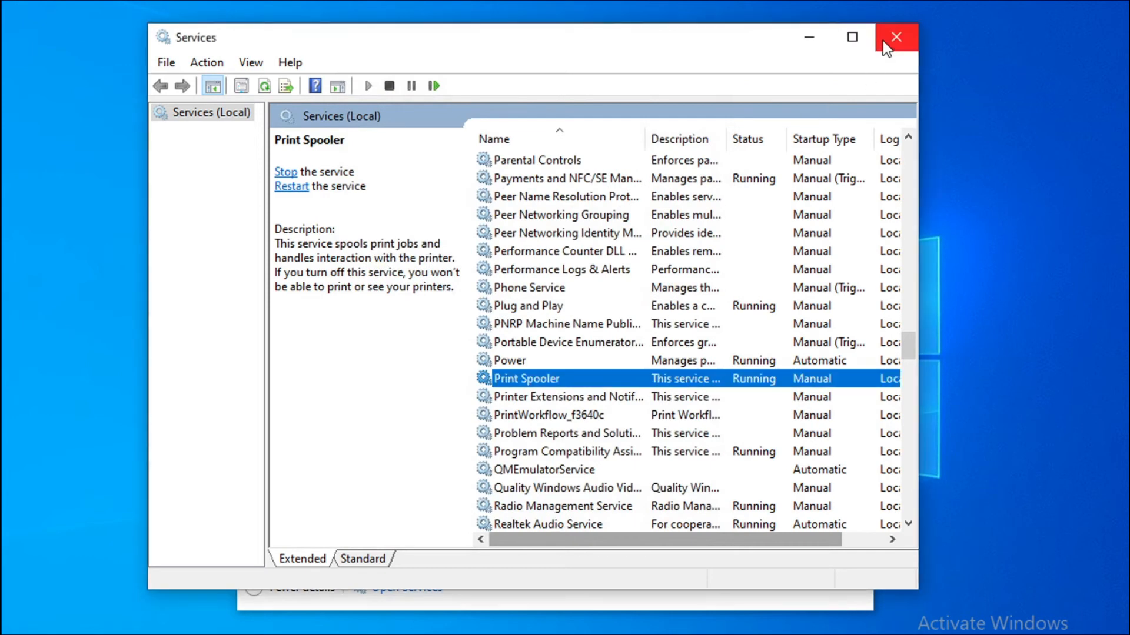
Close the Services console and Task Manager
left_click(895, 36)
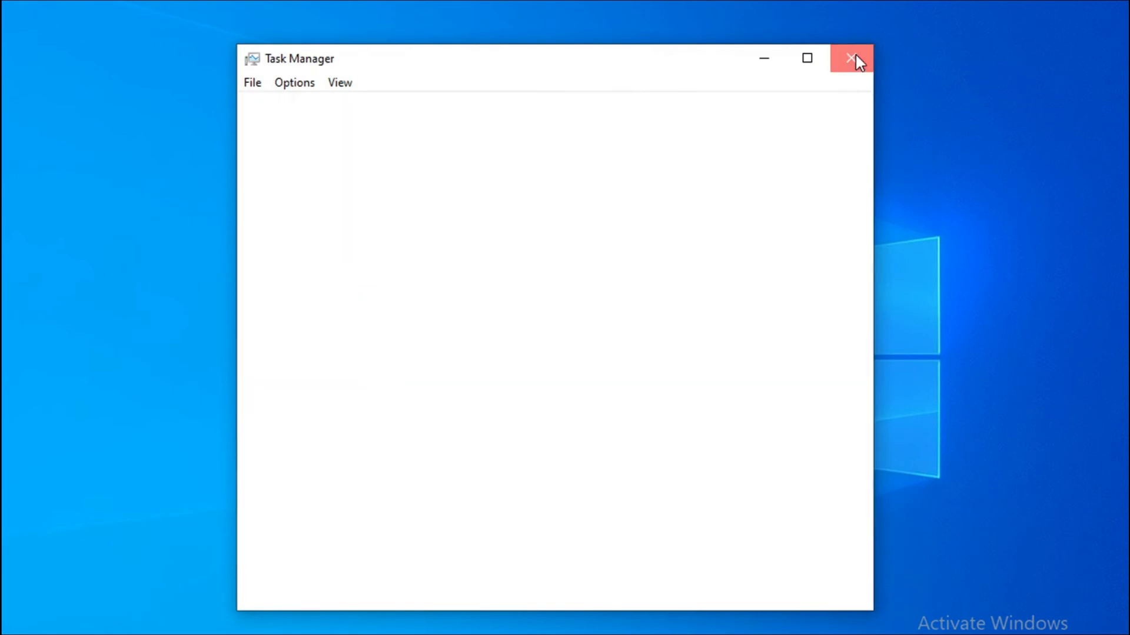
left_click(853, 58)
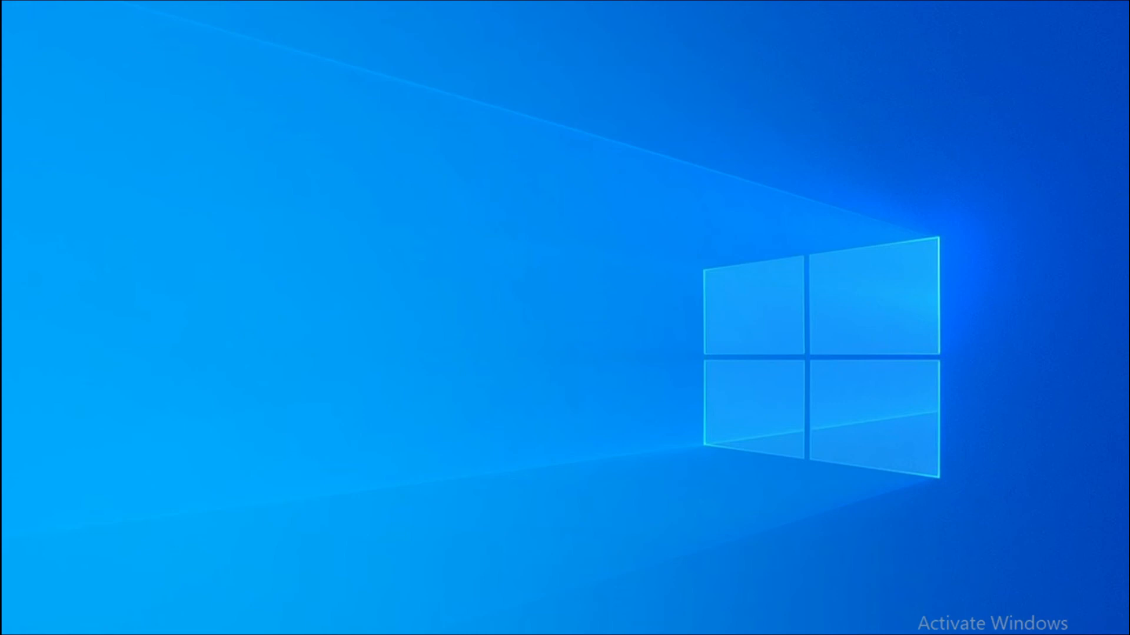
Show the Start menu power options: Sleep, Shut down and Restart
left_click(17, 619)
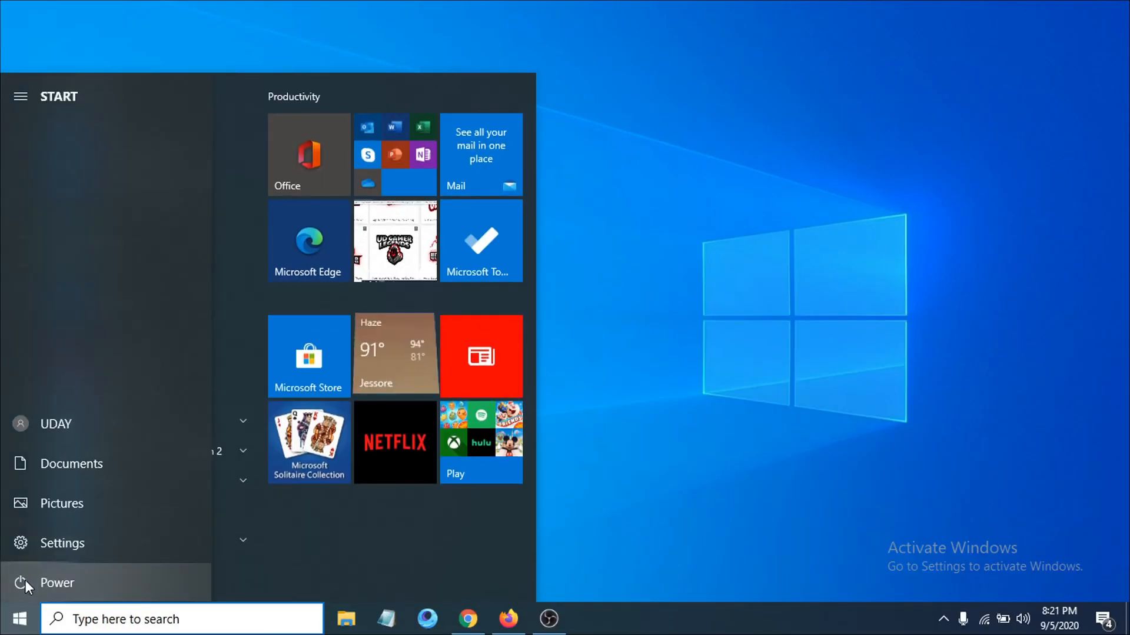
left_click(57, 583)
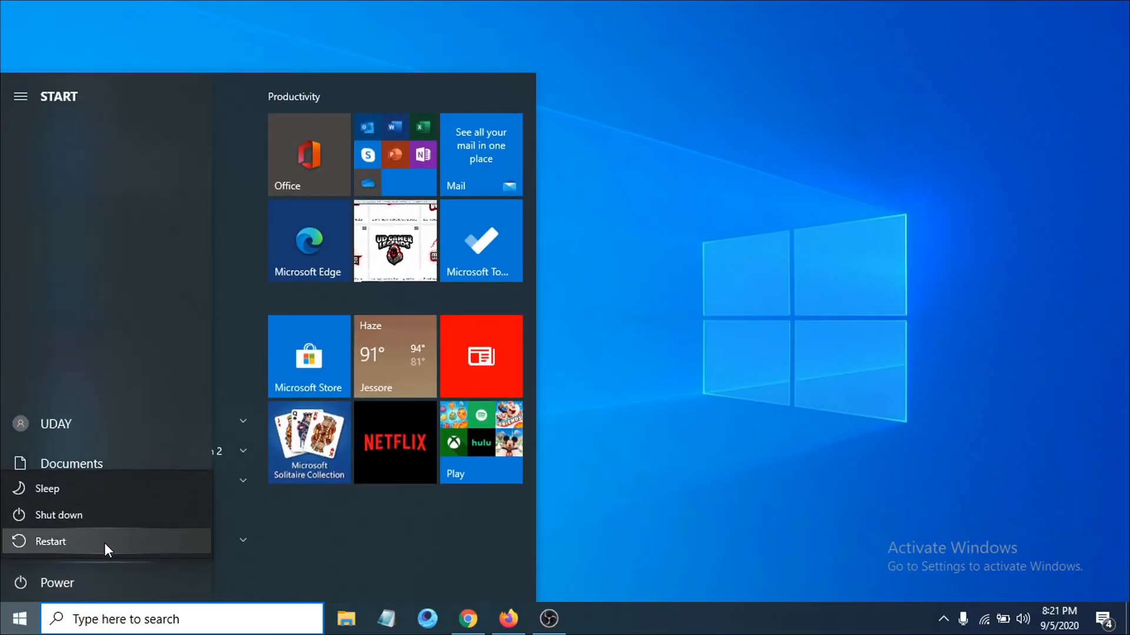
mouse_move(108, 548)
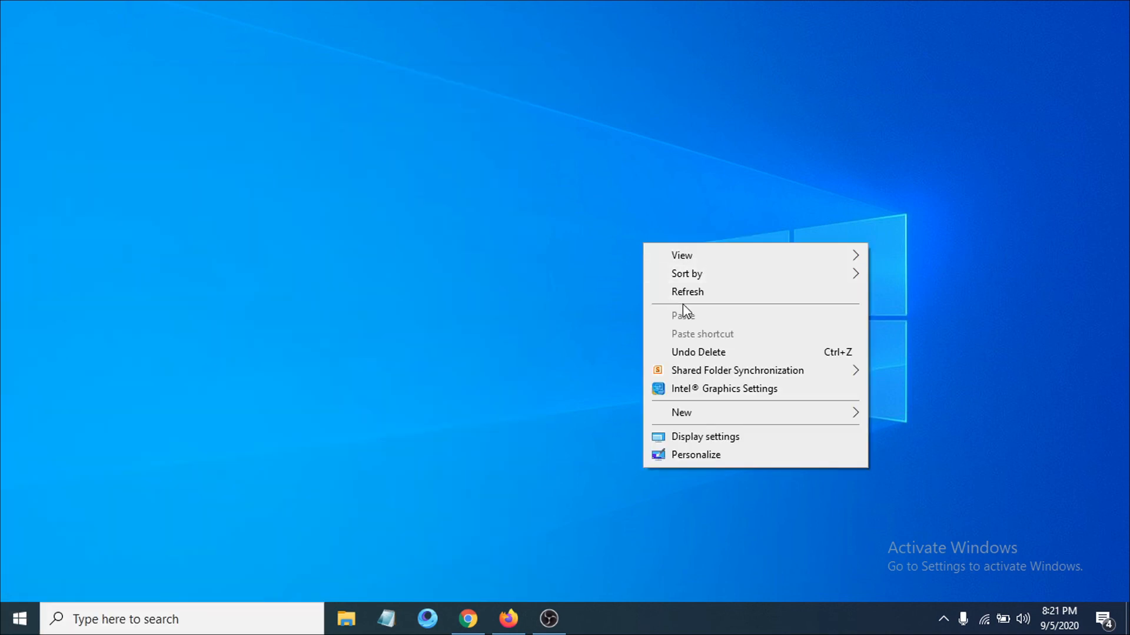
left_click(583, 272)
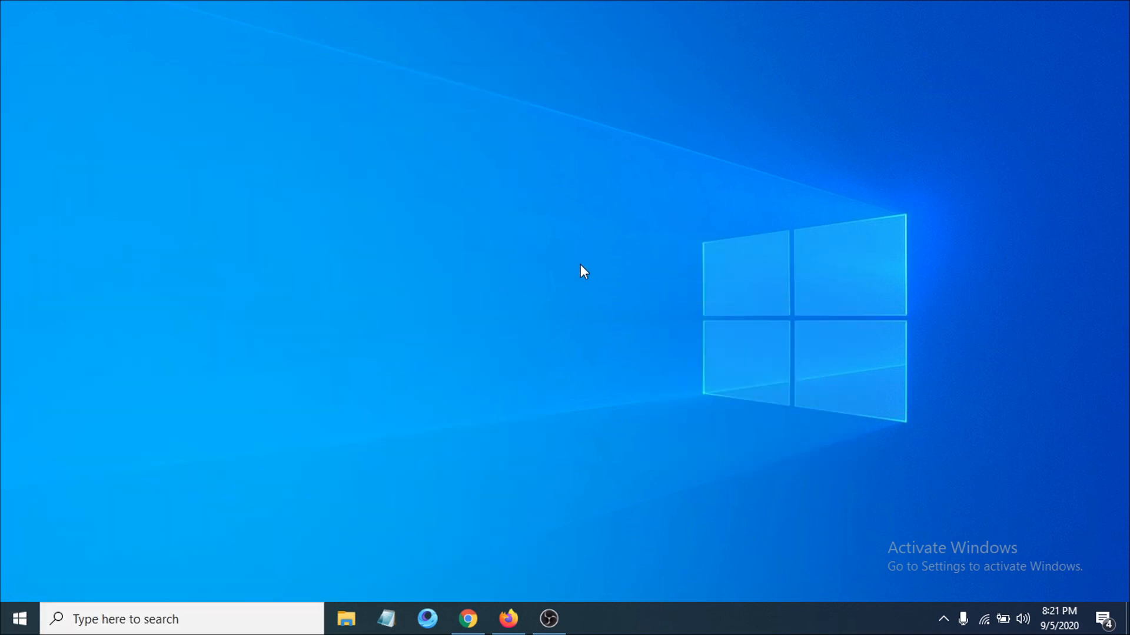